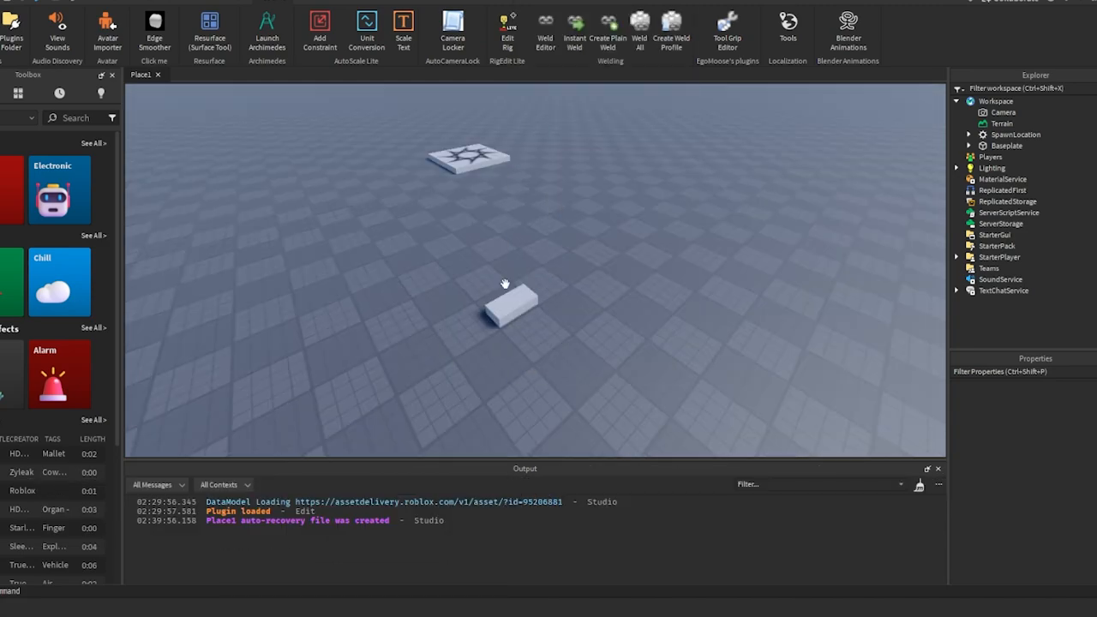
Select the small block part on the baseplate to scale it.
left_click(510, 305)
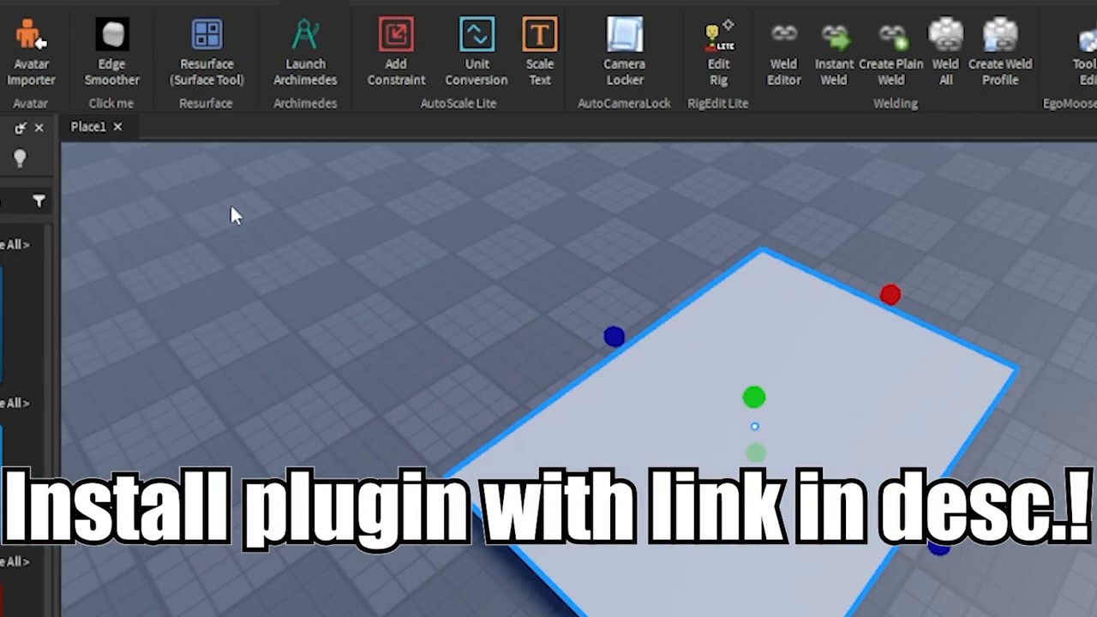
Choose Studs from the Resurface plugin's surface list.
left_click(206, 39)
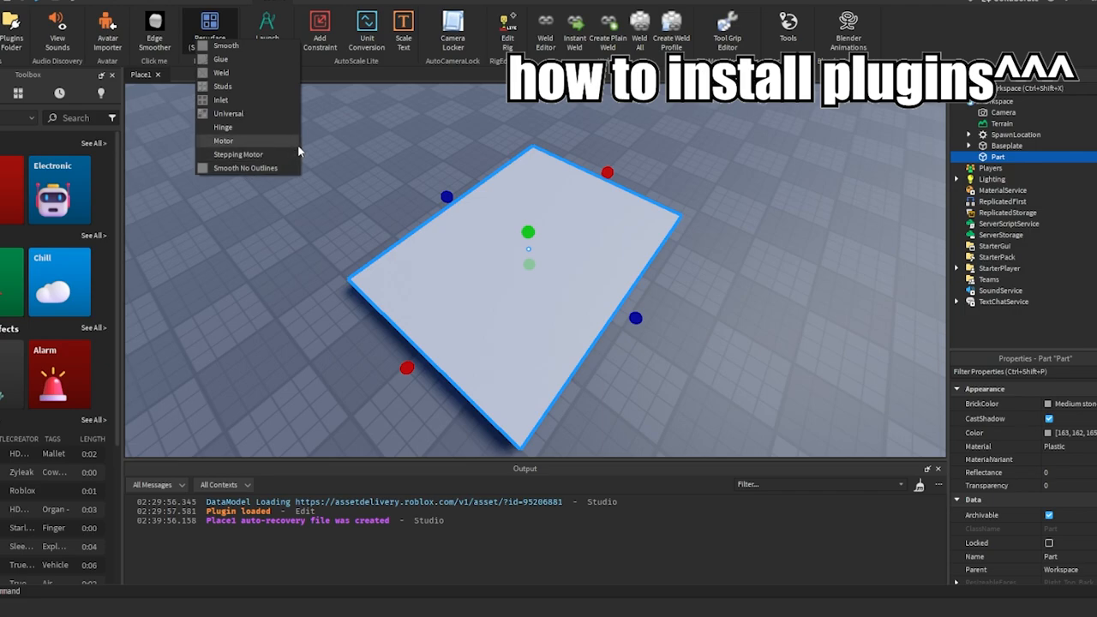
left_click(209, 30)
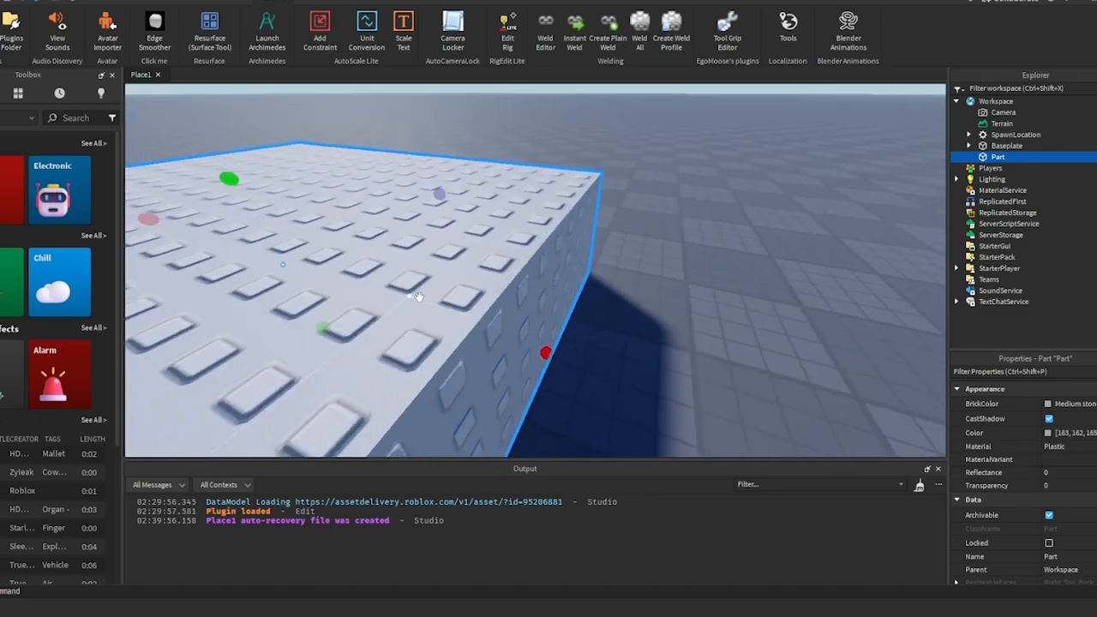
left_click(209, 21)
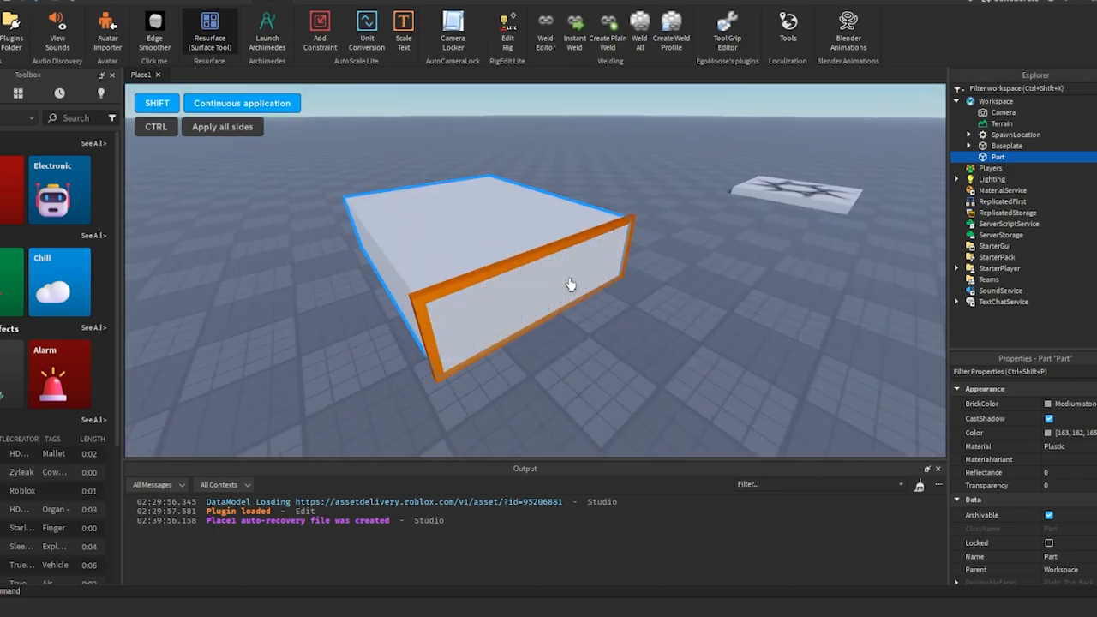
Choose Inlet from the Resurface surface list.
left_click(209, 31)
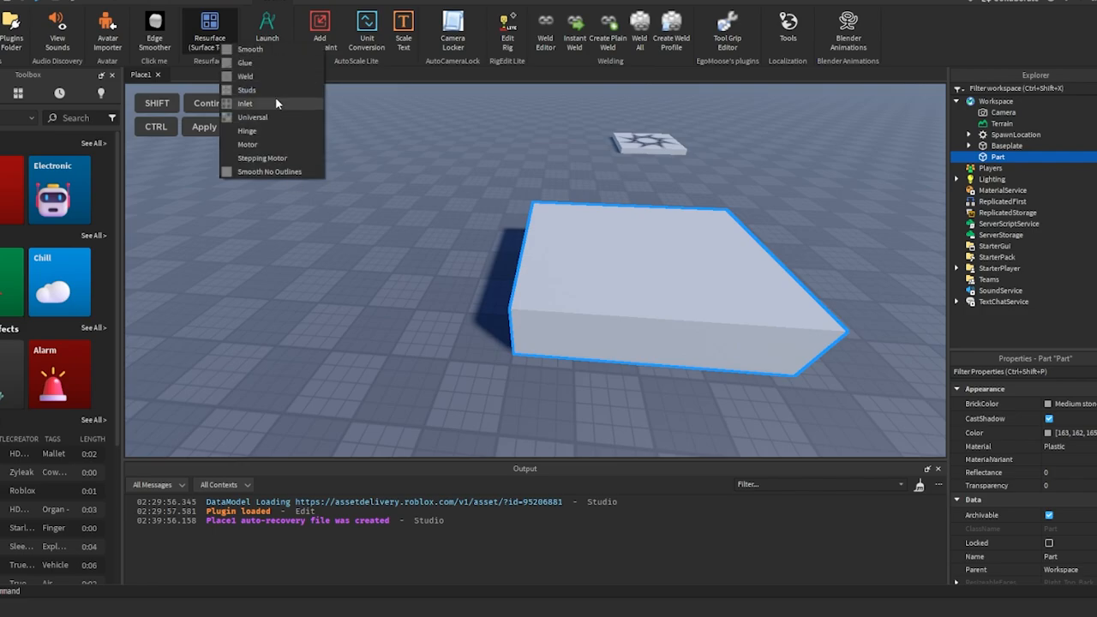
left_click(245, 103)
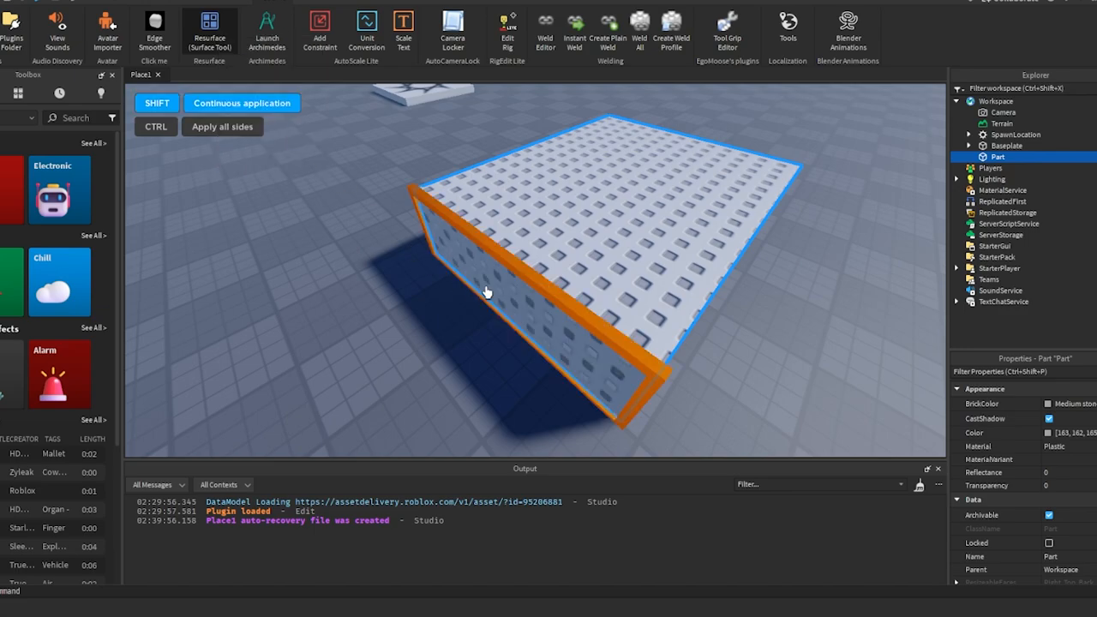
Reopen the Resurface surface list and select Studs for the next face.
left_click(209, 32)
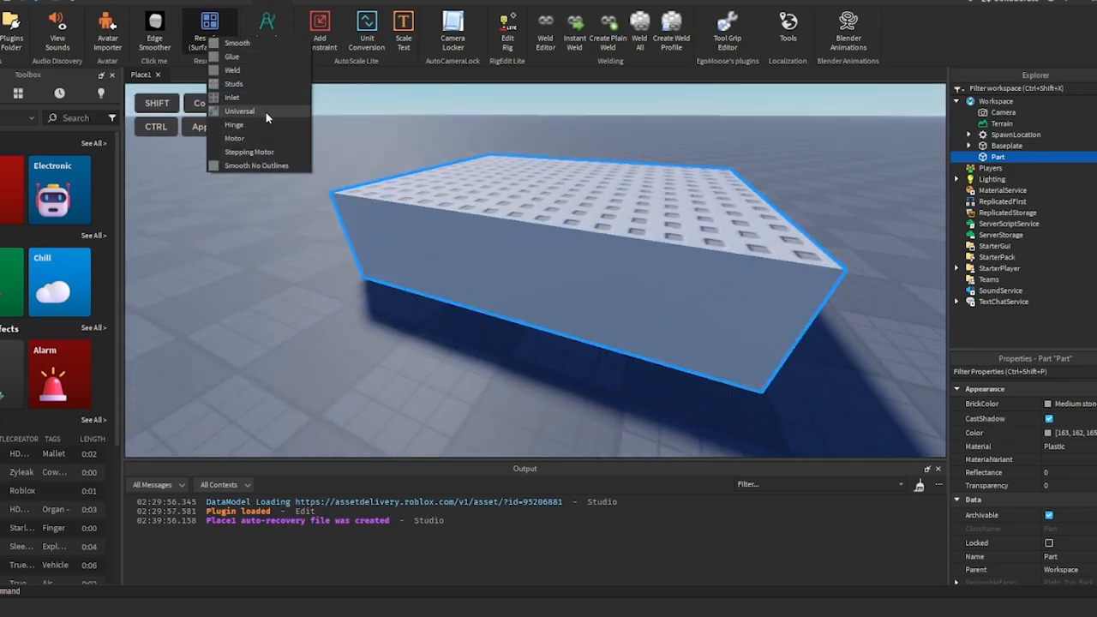
mouse_move(248, 97)
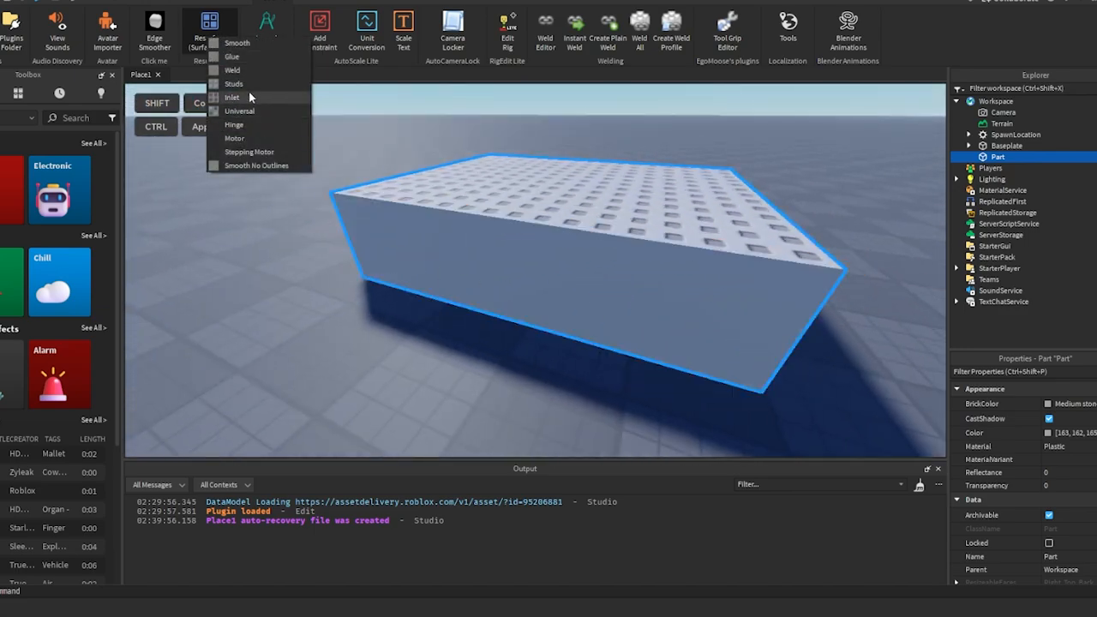
left_click(234, 83)
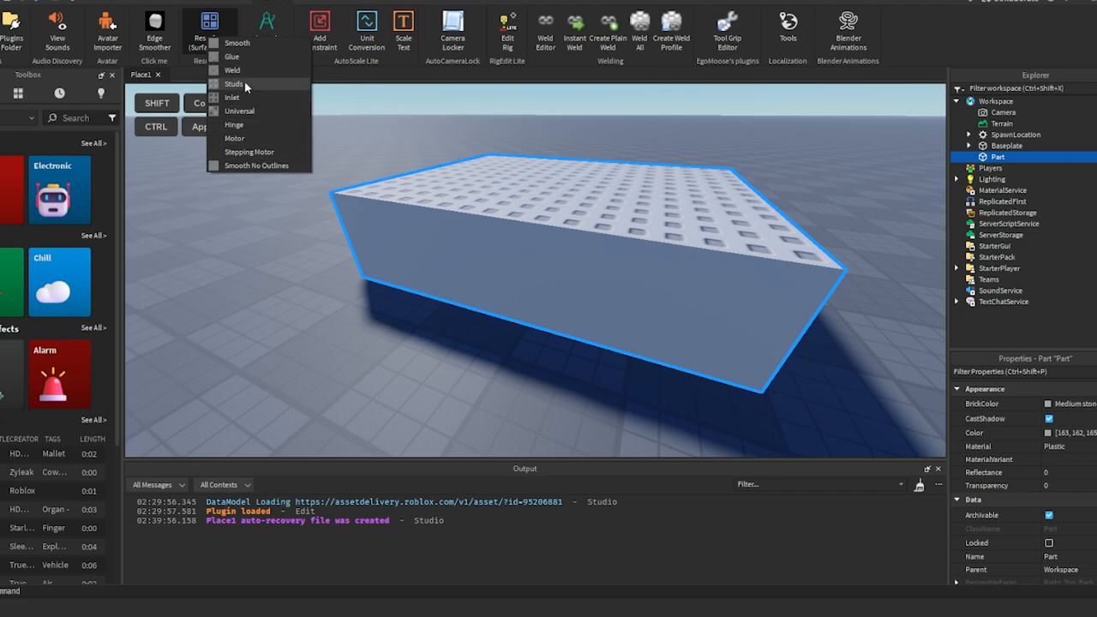
left_click(234, 83)
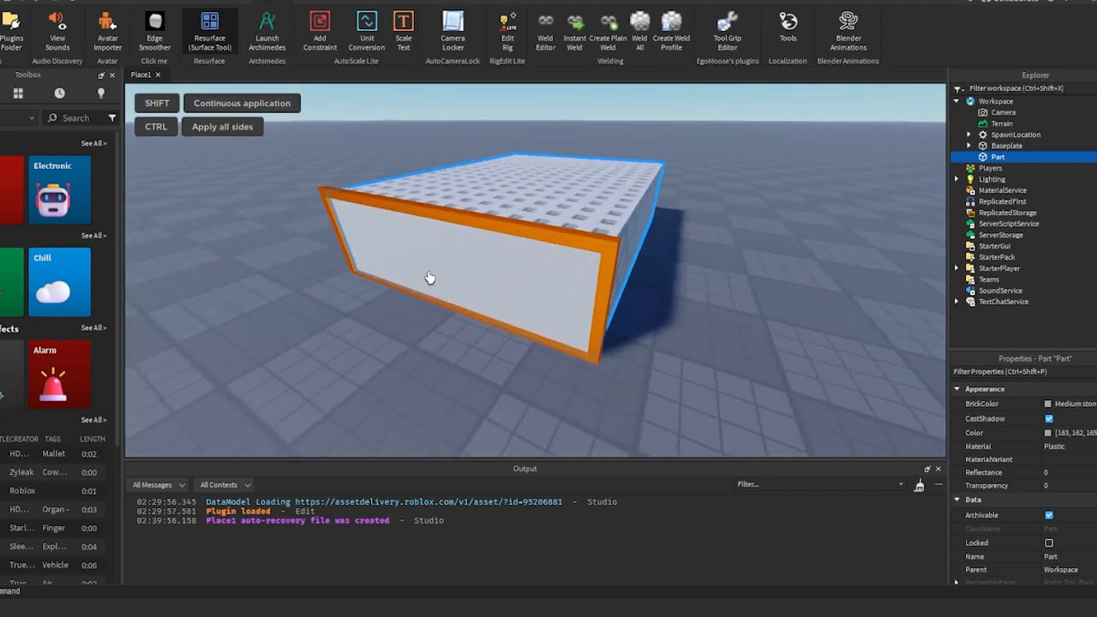